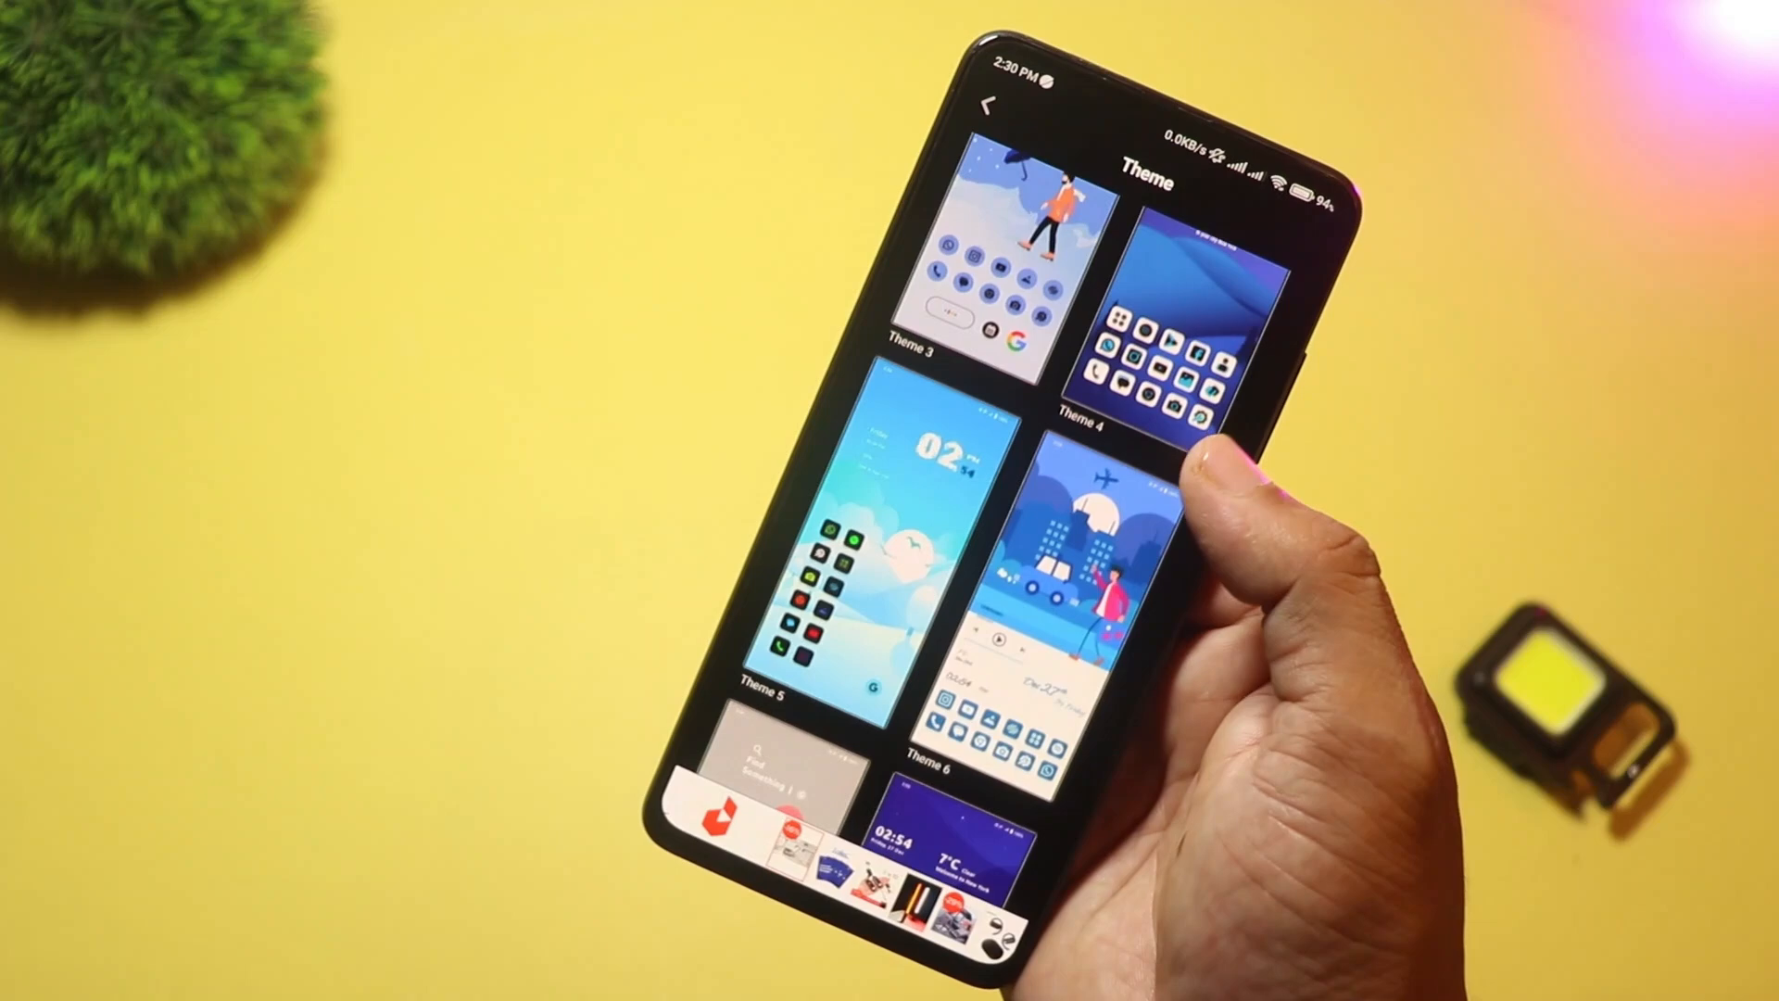
{"action": "scroll", "scroll_direction": "down", "scroll_amount": 3}
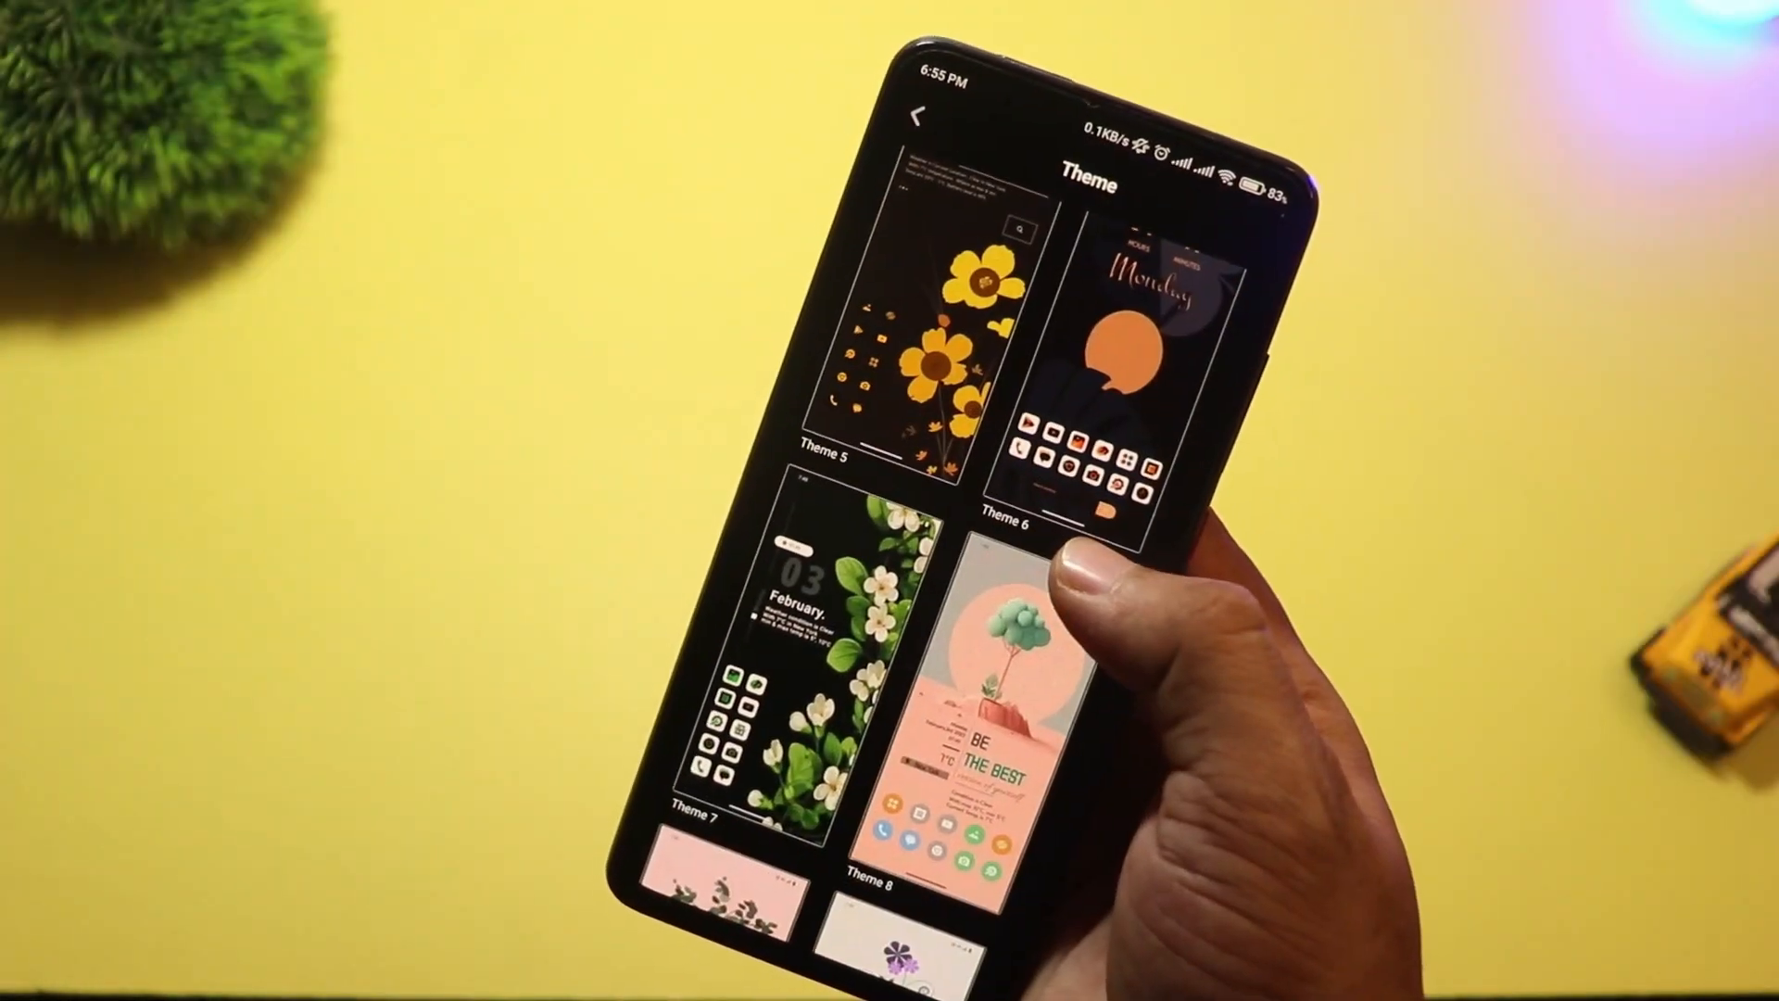
{"action": "scroll", "scroll_direction": "down", "scroll_amount": 3}
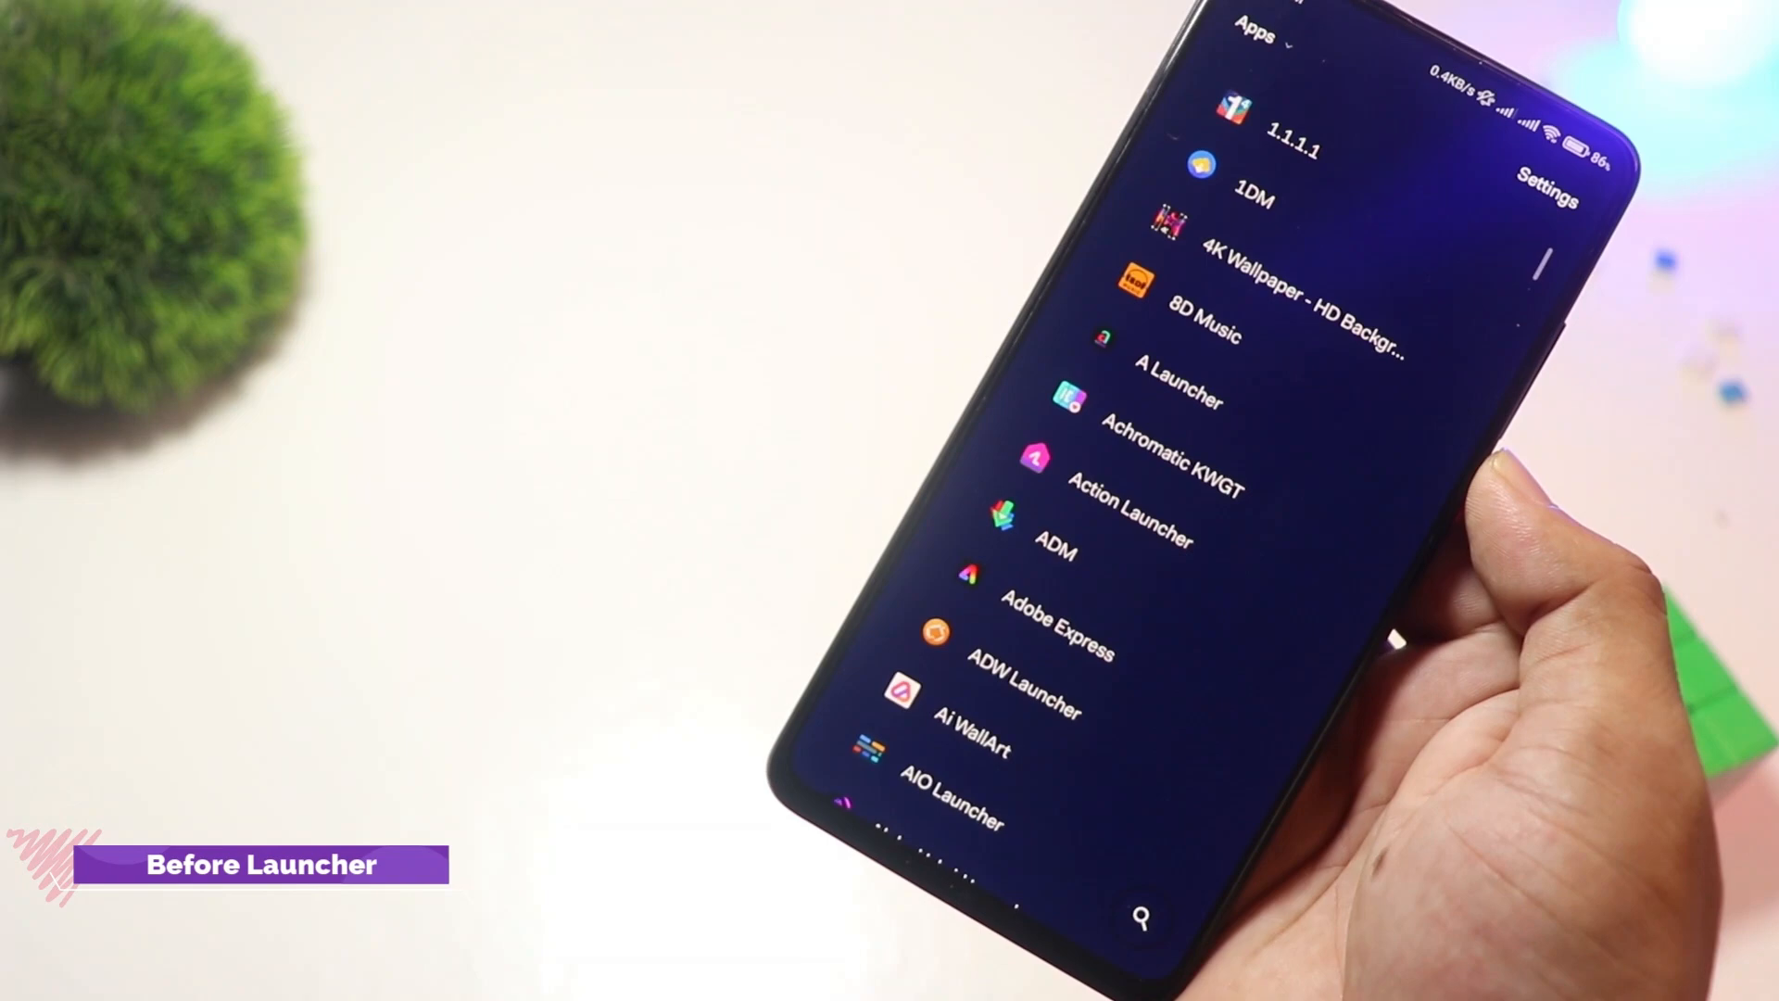
{"action": "scroll", "scroll_direction": "down", "scroll_amount": 3}
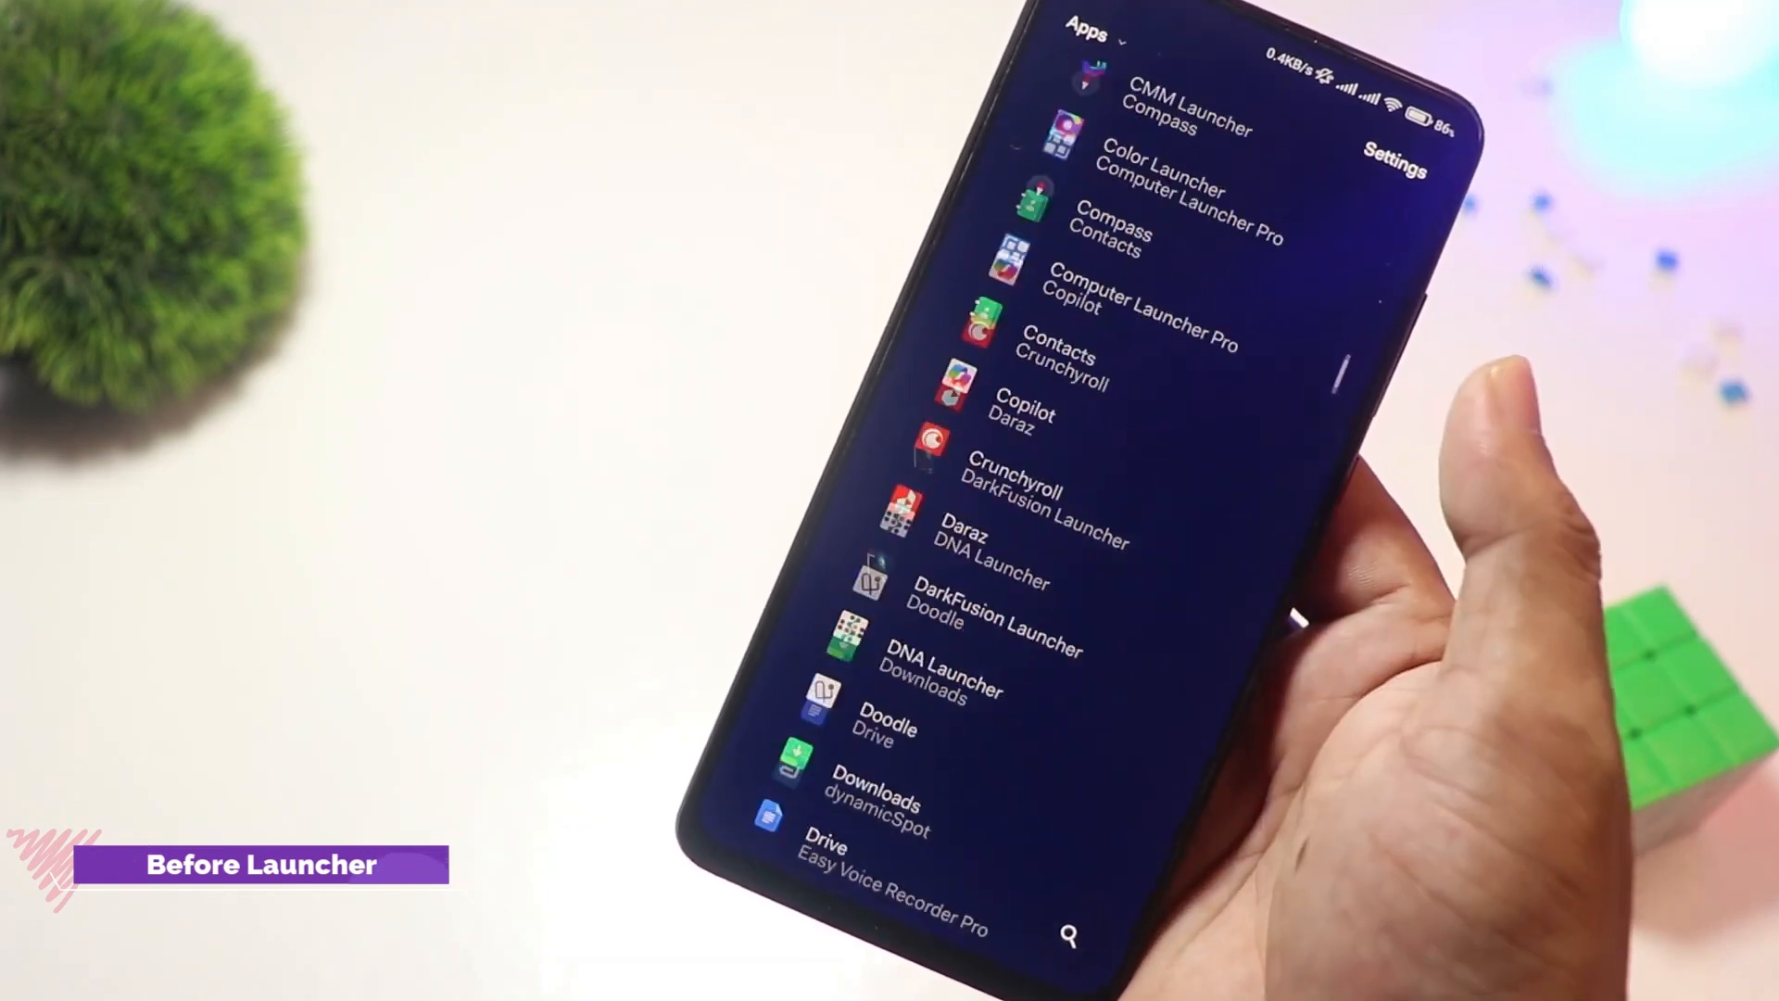
{"action": "scroll", "scroll_direction": "down", "scroll_amount": 3}
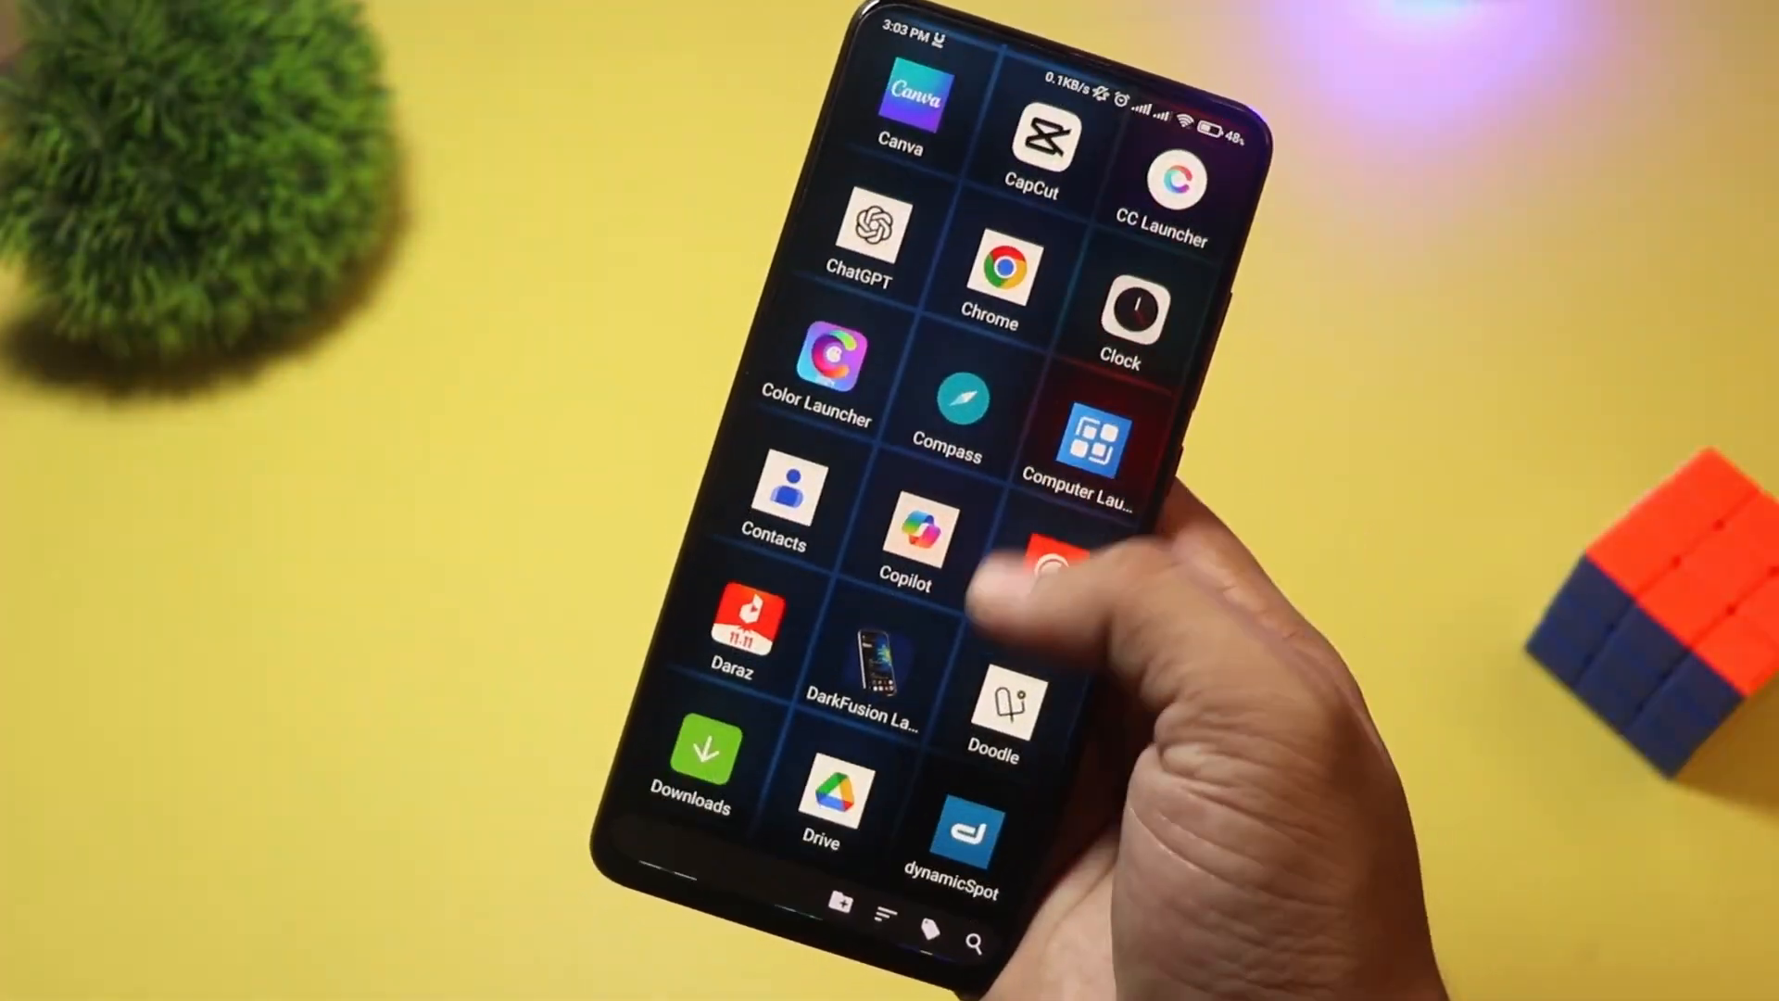
{"action": "scroll", "scroll_direction": "down", "scroll_amount": 3}
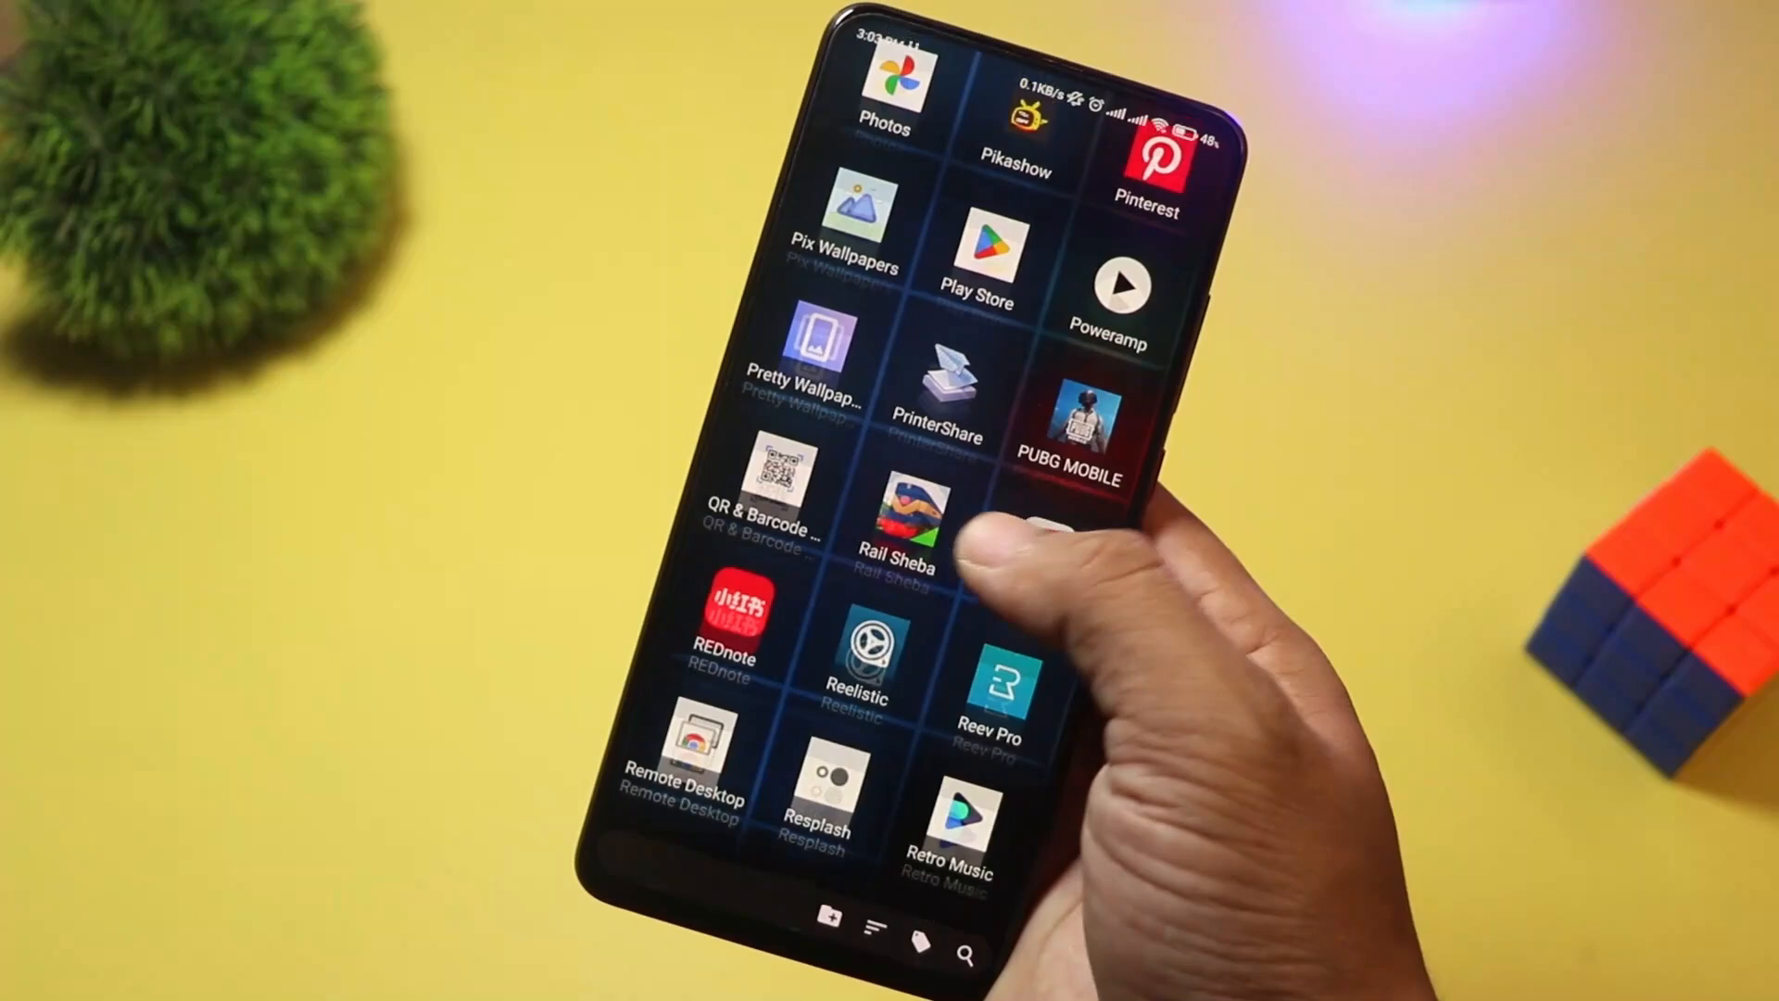